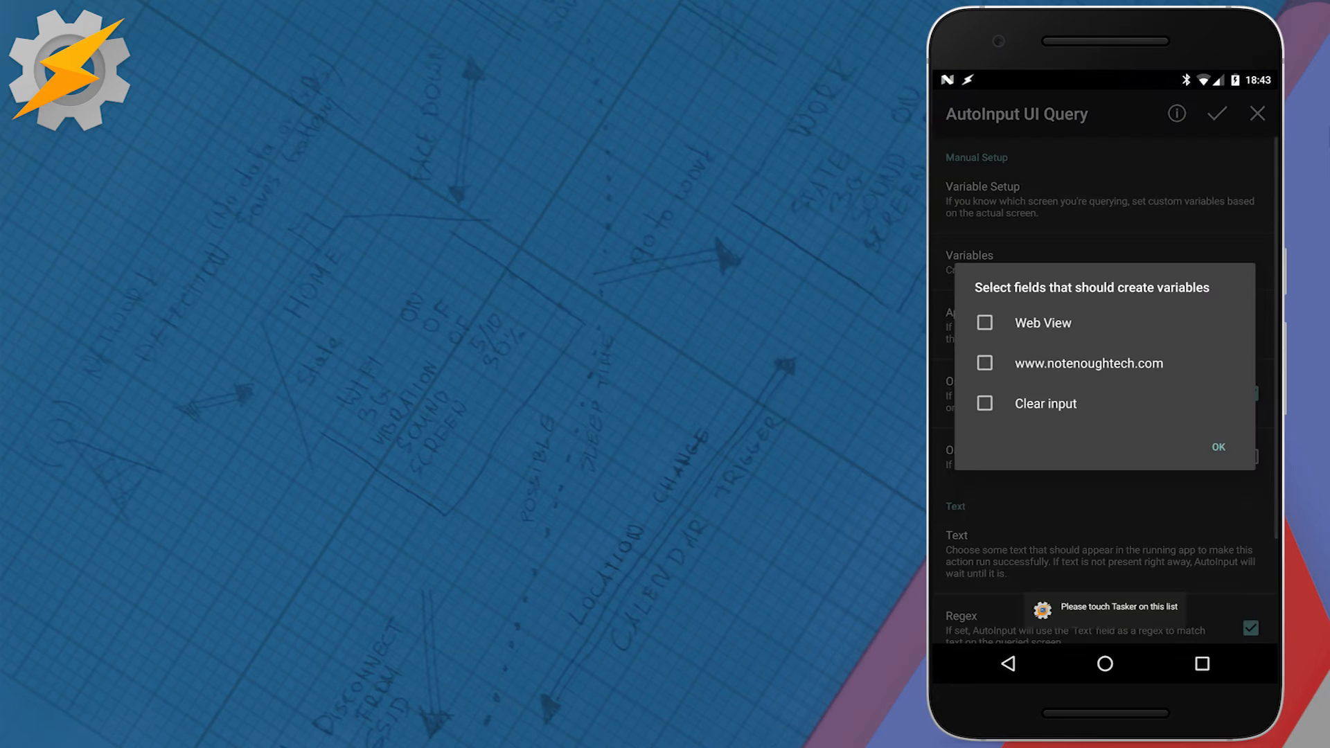
{"action": "left_click", "coordinate": [985, 363]}
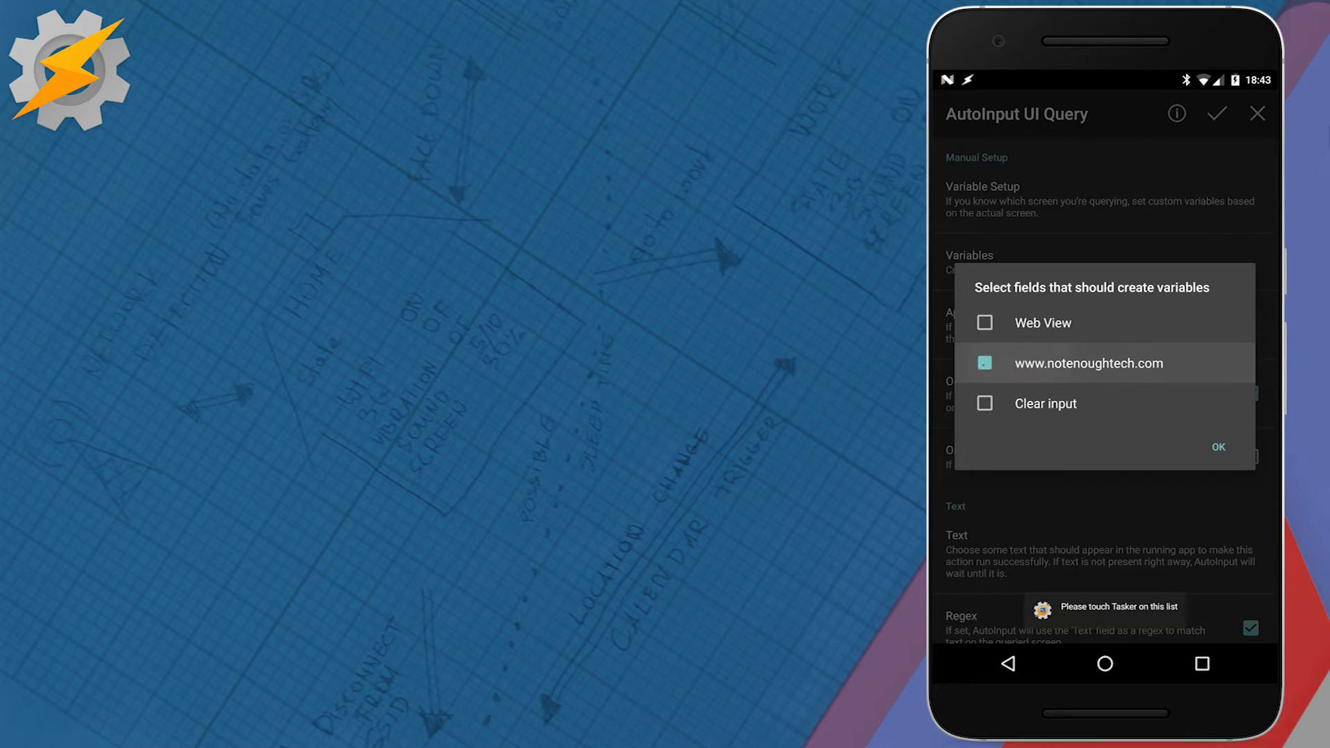
{"action": "left_click", "coordinate": [985, 363]}
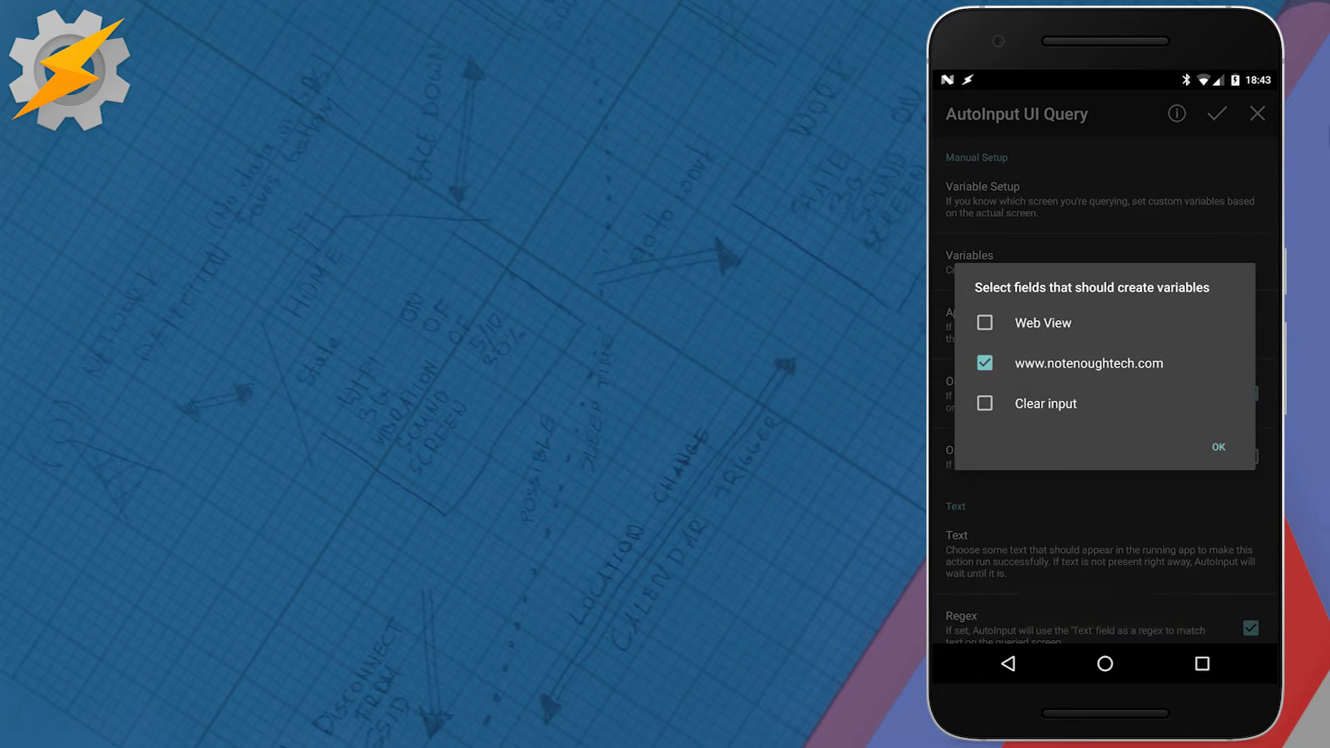
{"action": "left_click", "coordinate": [1218, 448]}
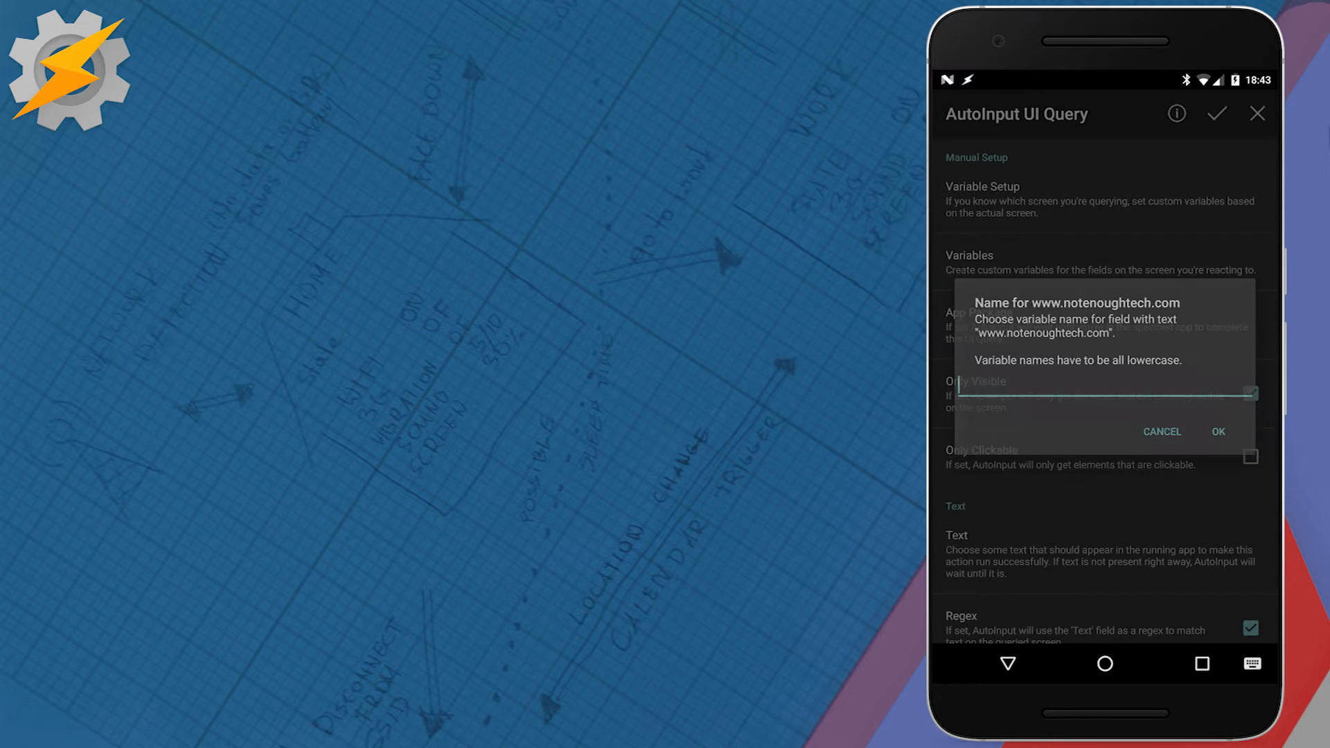
{"action": "left_click", "coordinate": [1103, 393]}
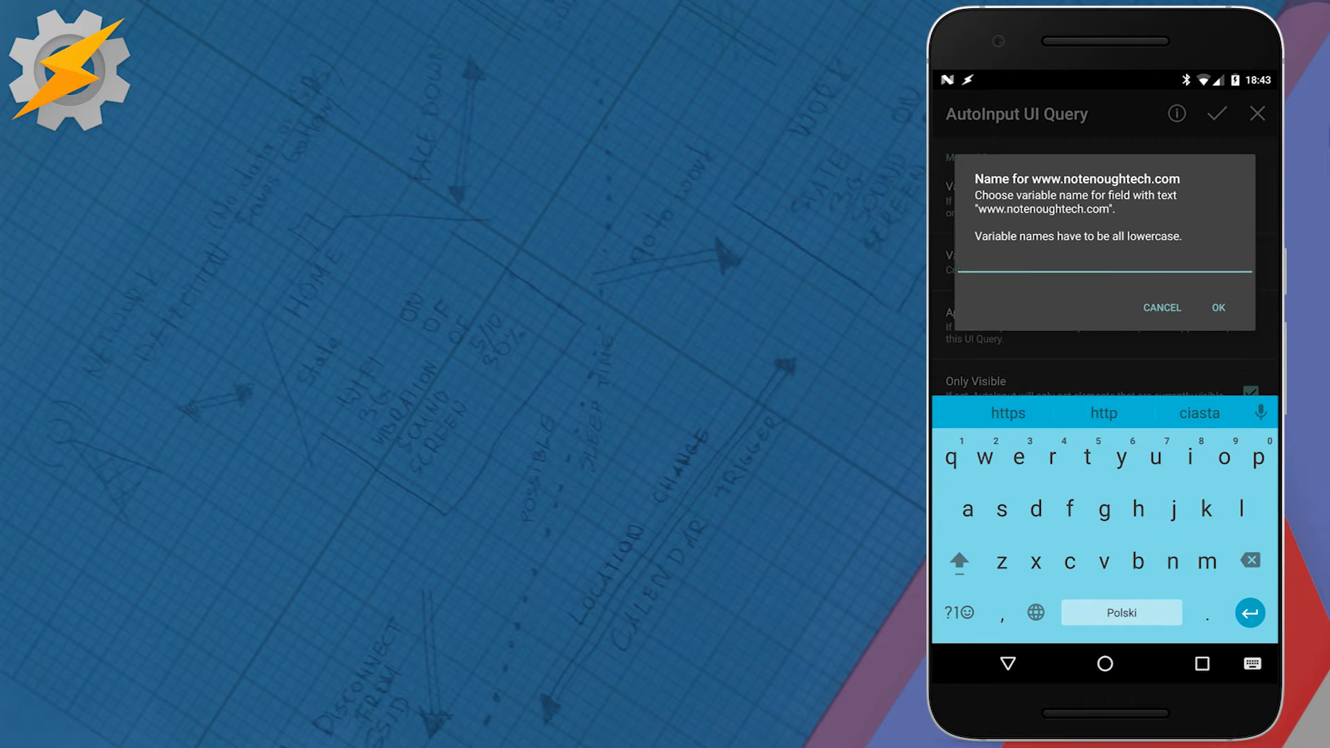
{"action": "type", "text": "address"}
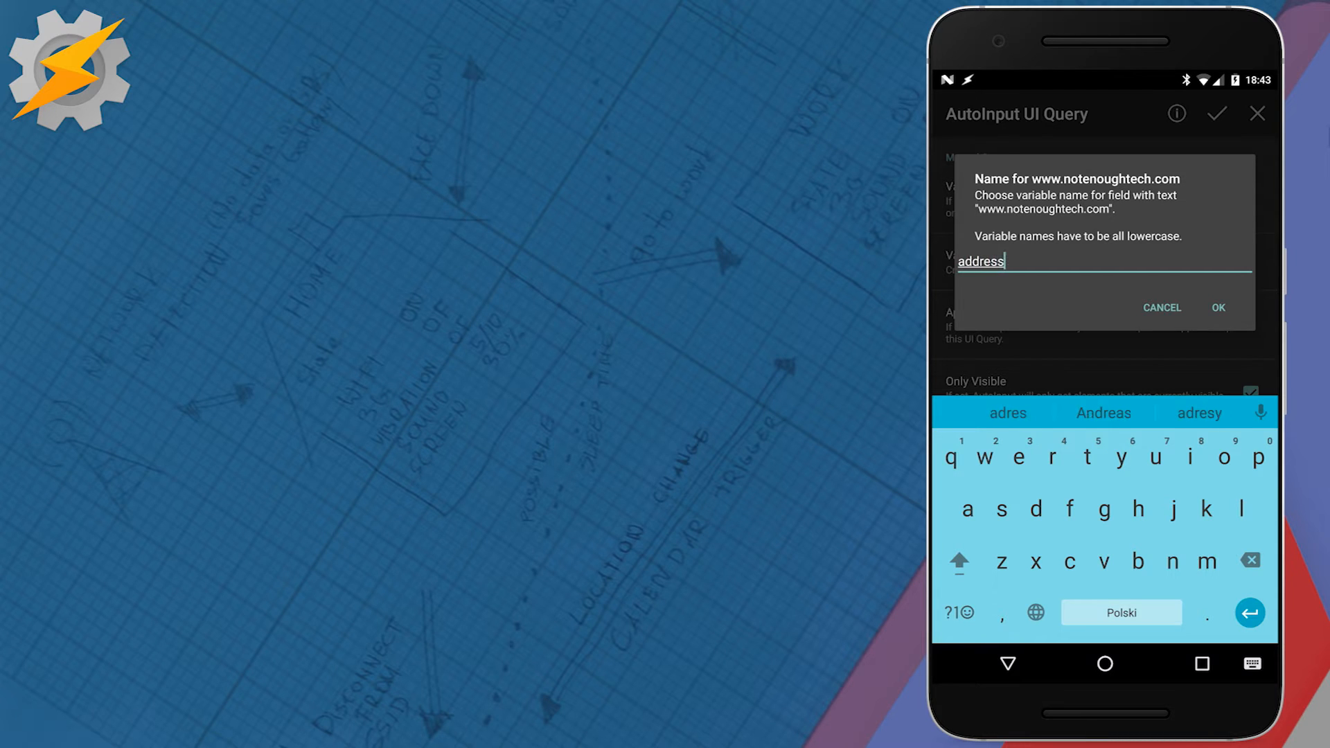
{"action": "left_click", "coordinate": [1217, 308]}
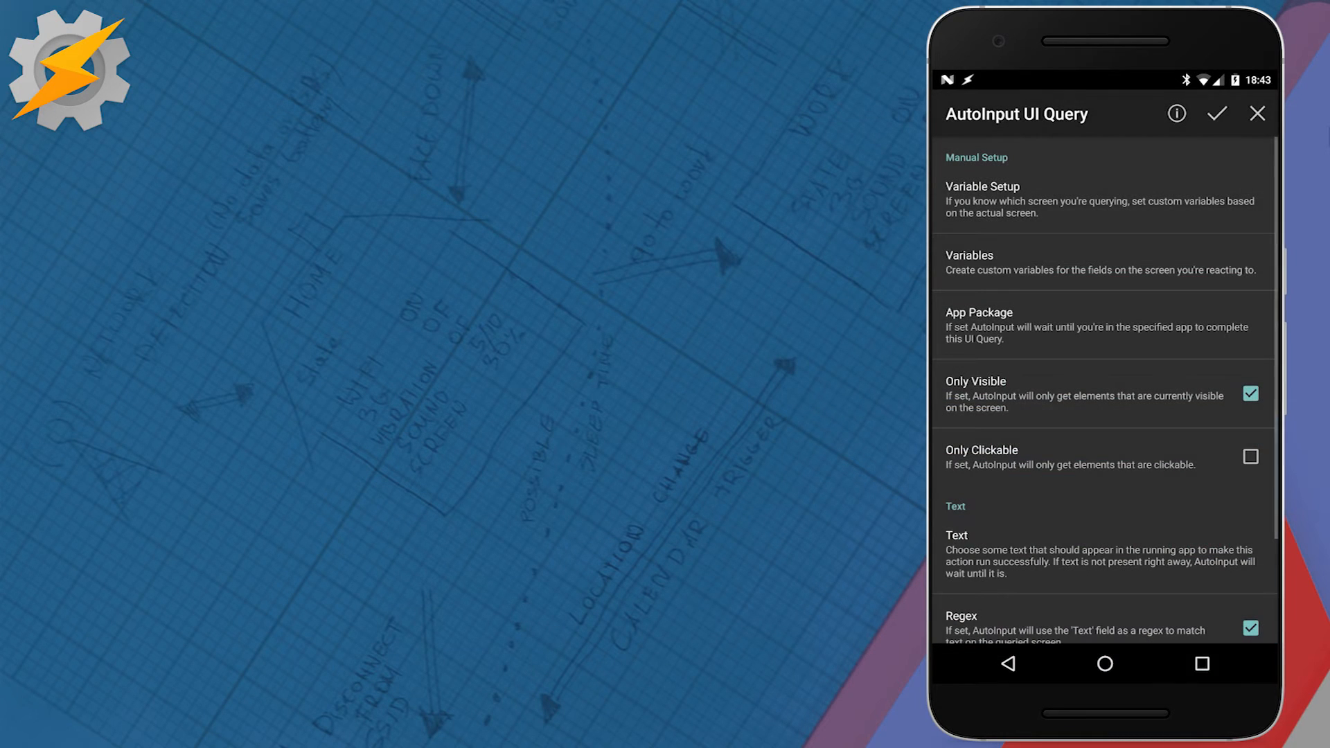
Confirm the URL-matching regex as query text, save the query and return to the task
{"action": "left_click", "coordinate": [959, 535]}
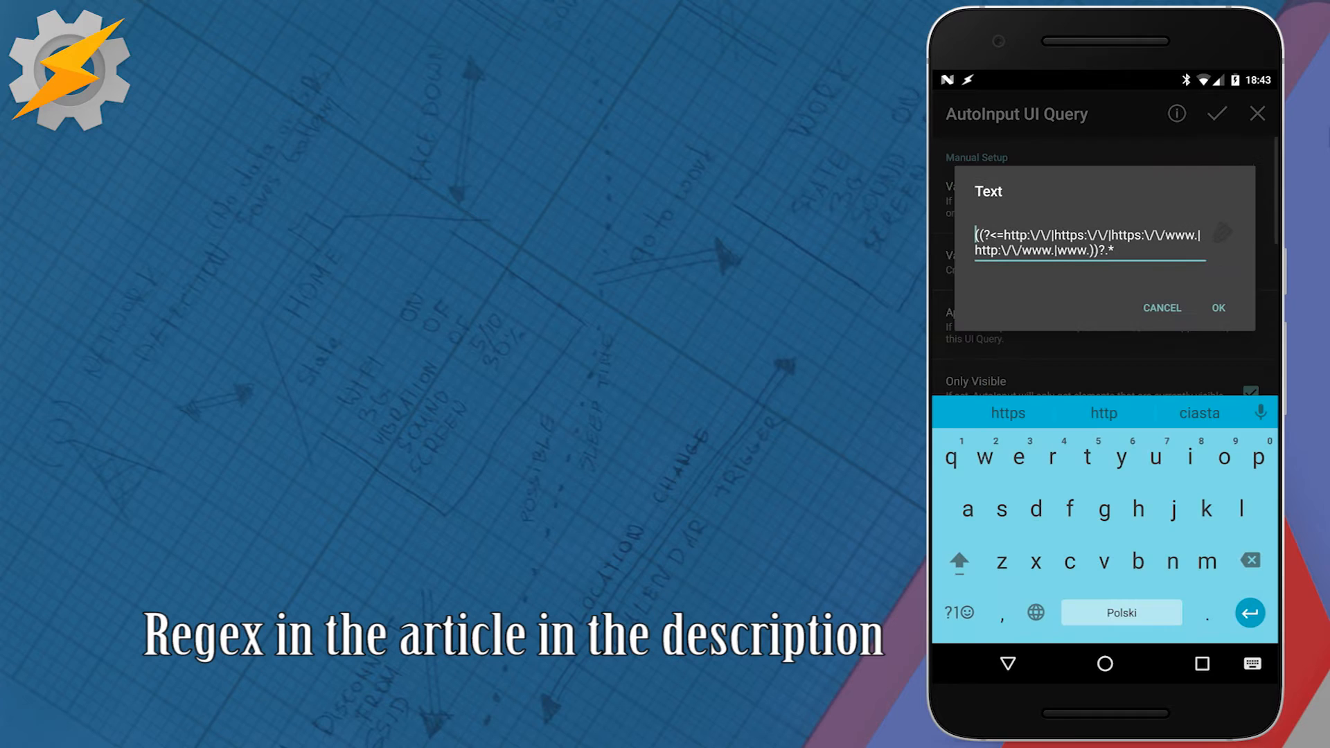
{"action": "left_click", "coordinate": [1218, 307]}
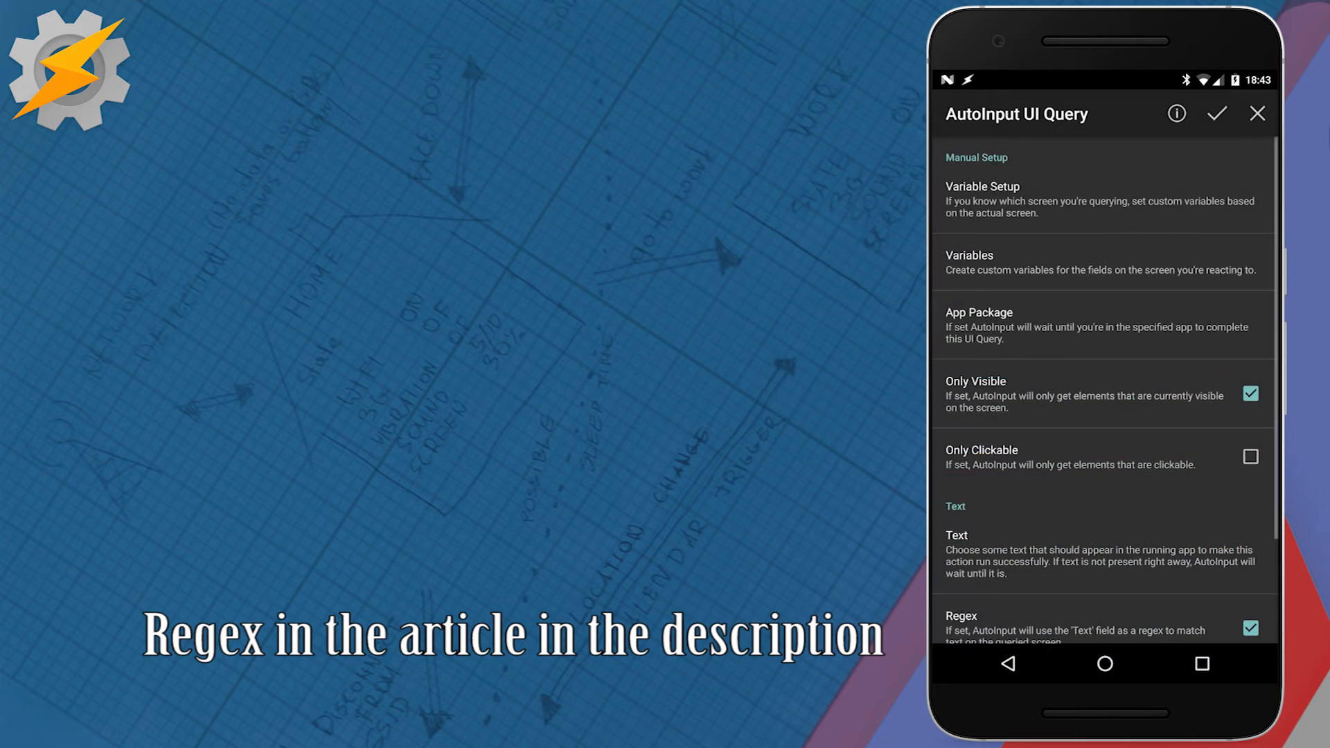
{"action": "left_click", "coordinate": [1217, 112]}
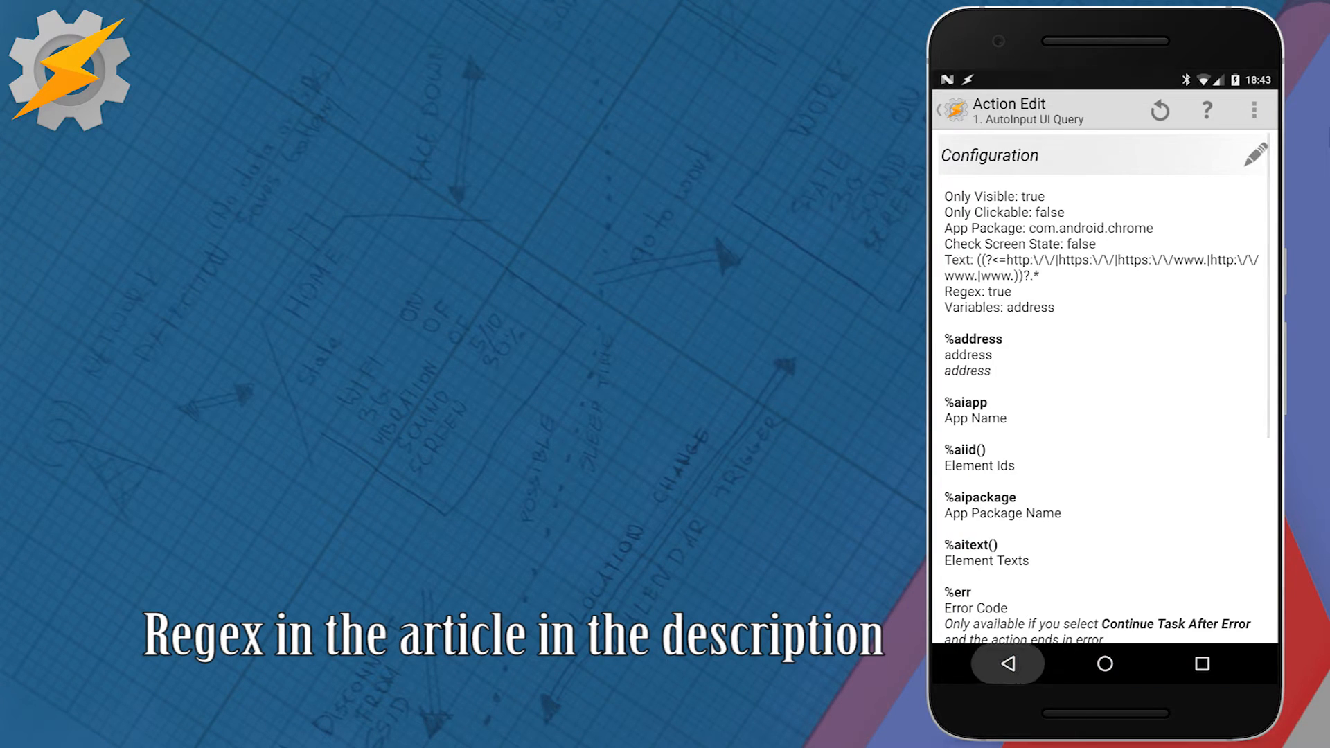
{"action": "left_click", "coordinate": [940, 111]}
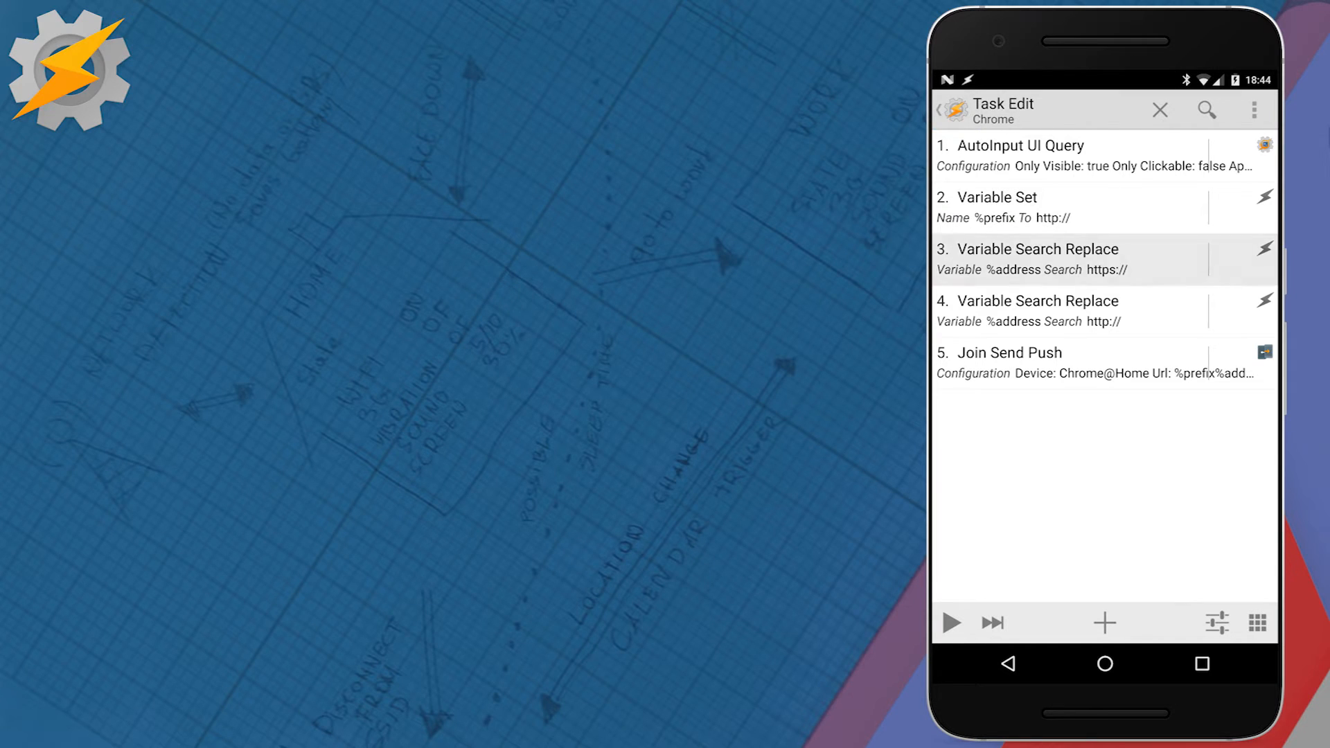
{"action": "left_click", "coordinate": [1035, 259]}
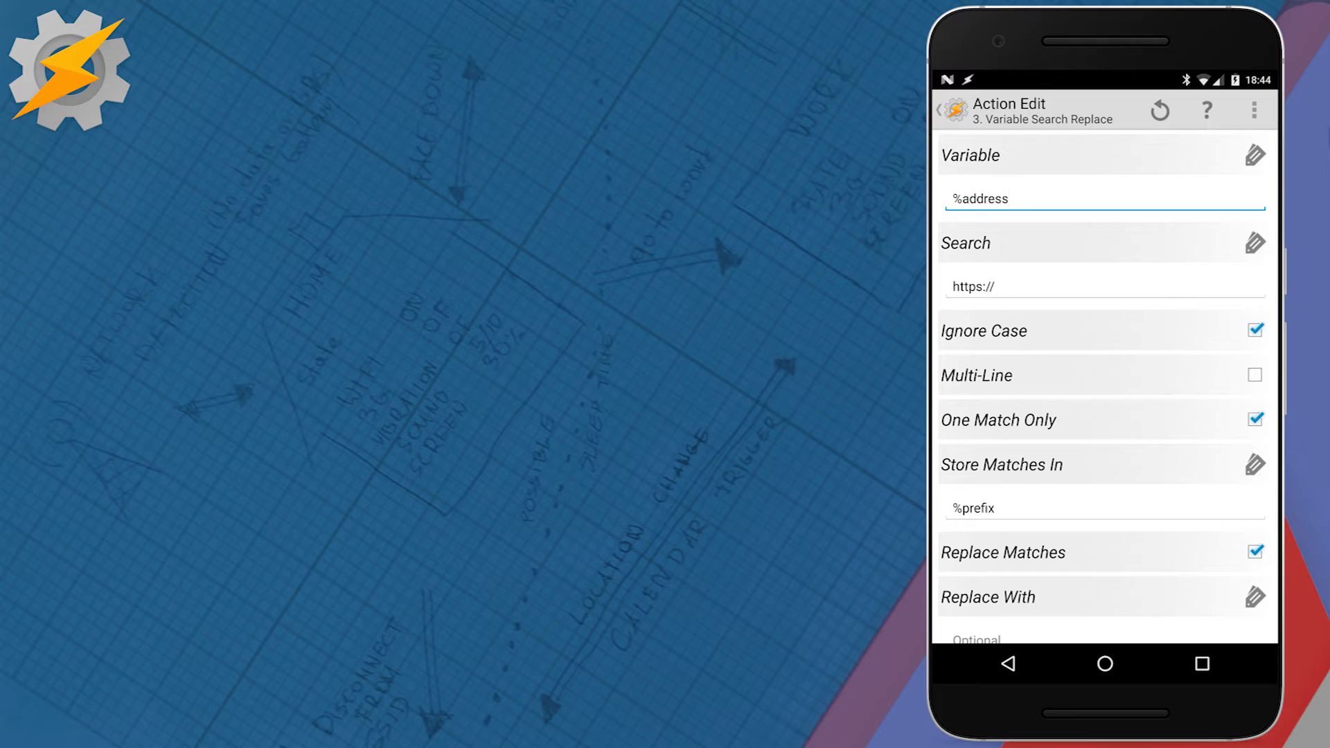
{"action": "scroll", "scroll_direction": "down", "scroll_amount": 3}
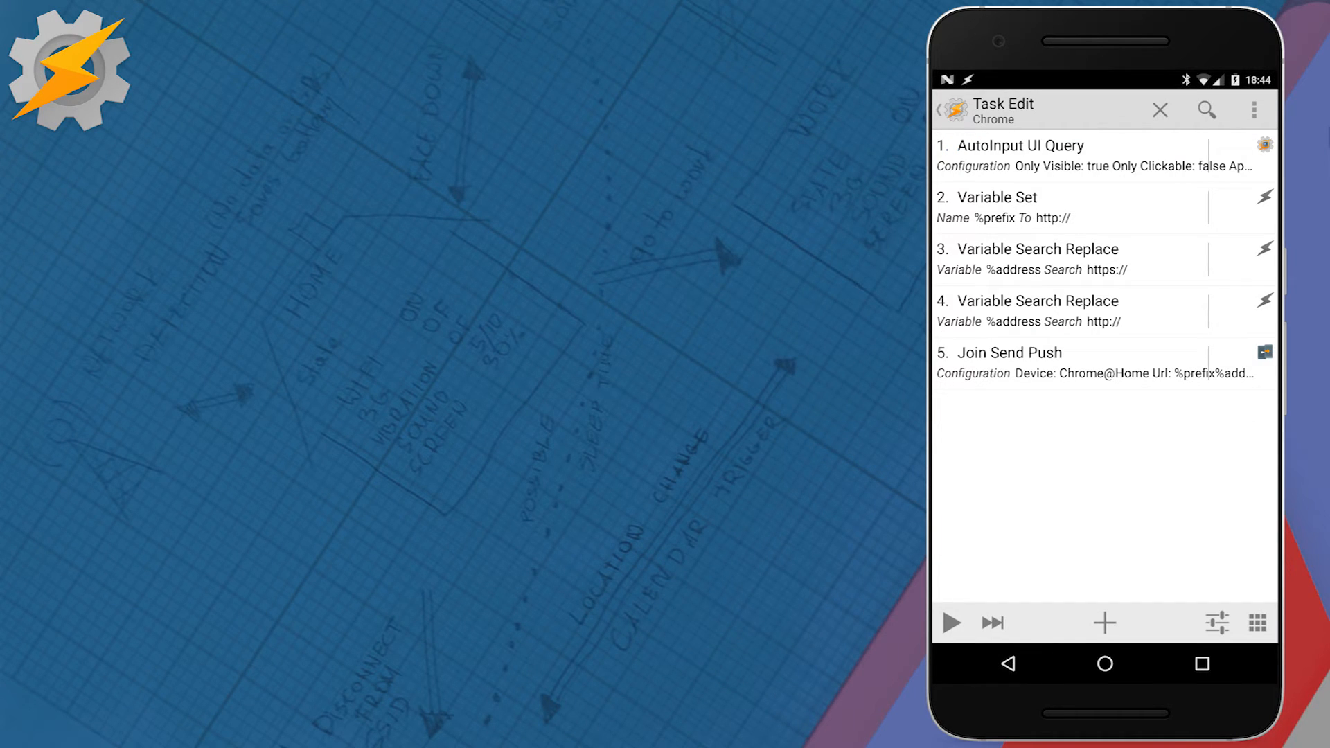
{"action": "left_click", "coordinate": [1036, 301]}
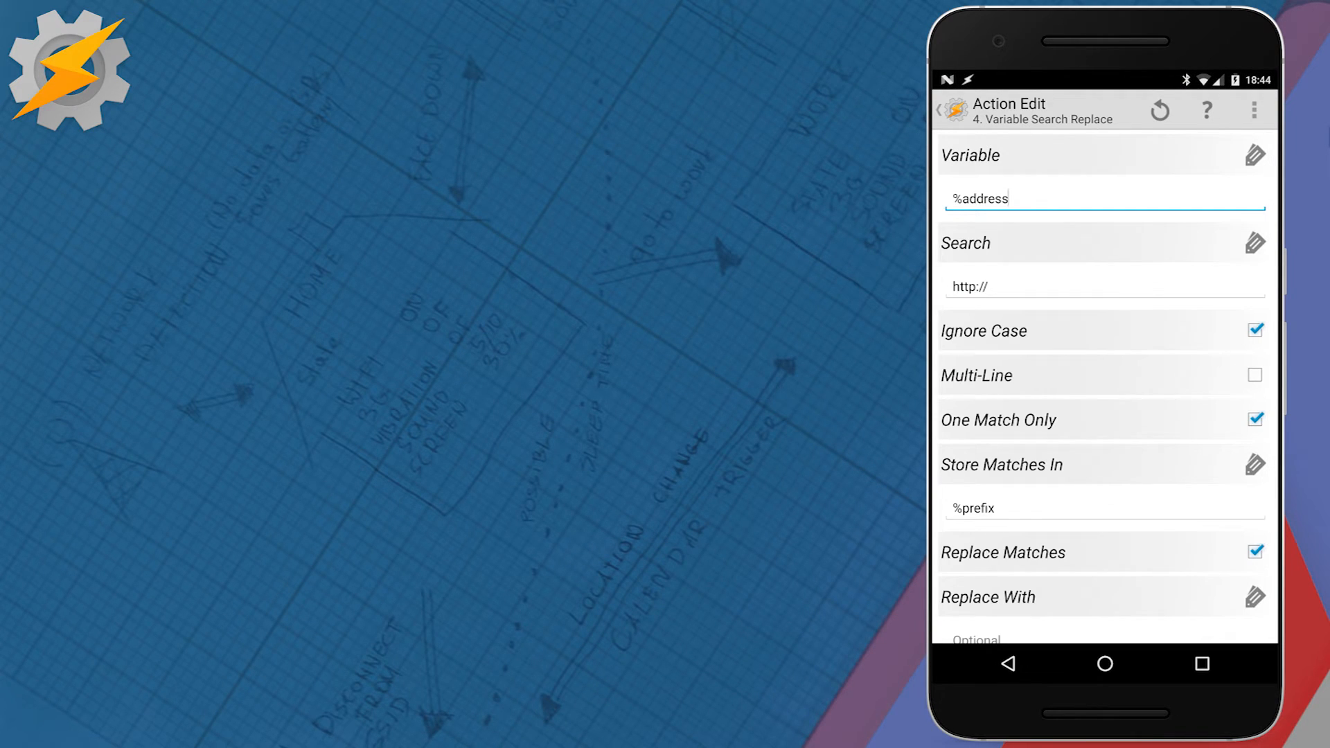
{"action": "scroll", "scroll_direction": "down", "scroll_amount": 3}
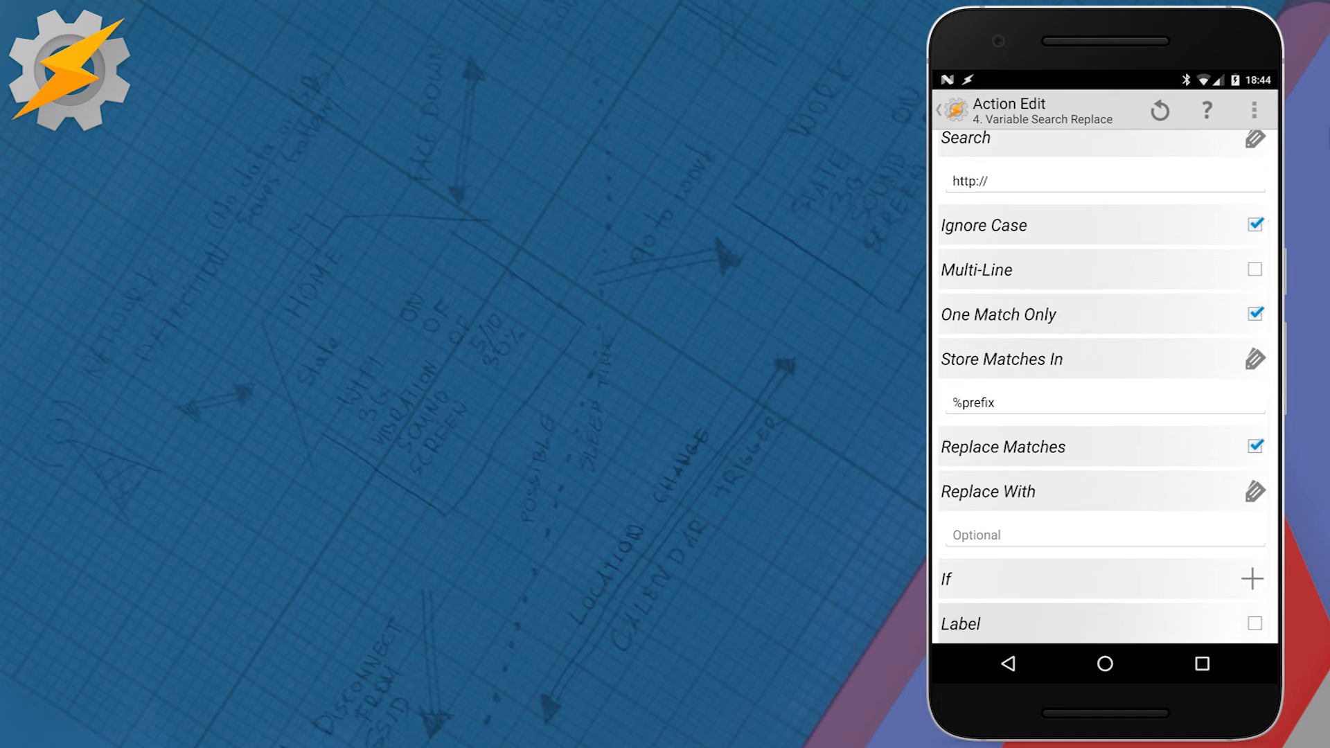
{"action": "left_click", "coordinate": [945, 110]}
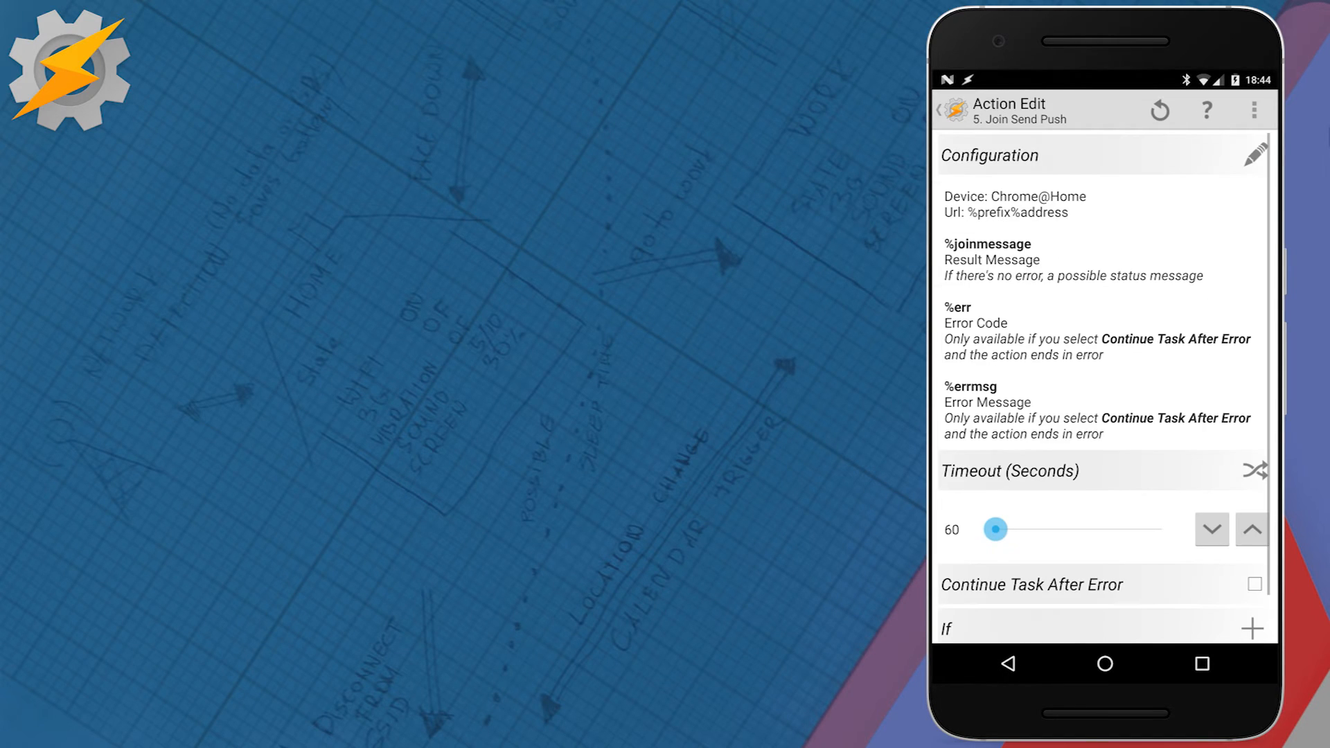
Target the Join Send Push at device Chrome@Home with URL %prefix%address and return to the task list
{"action": "left_click", "coordinate": [1254, 153]}
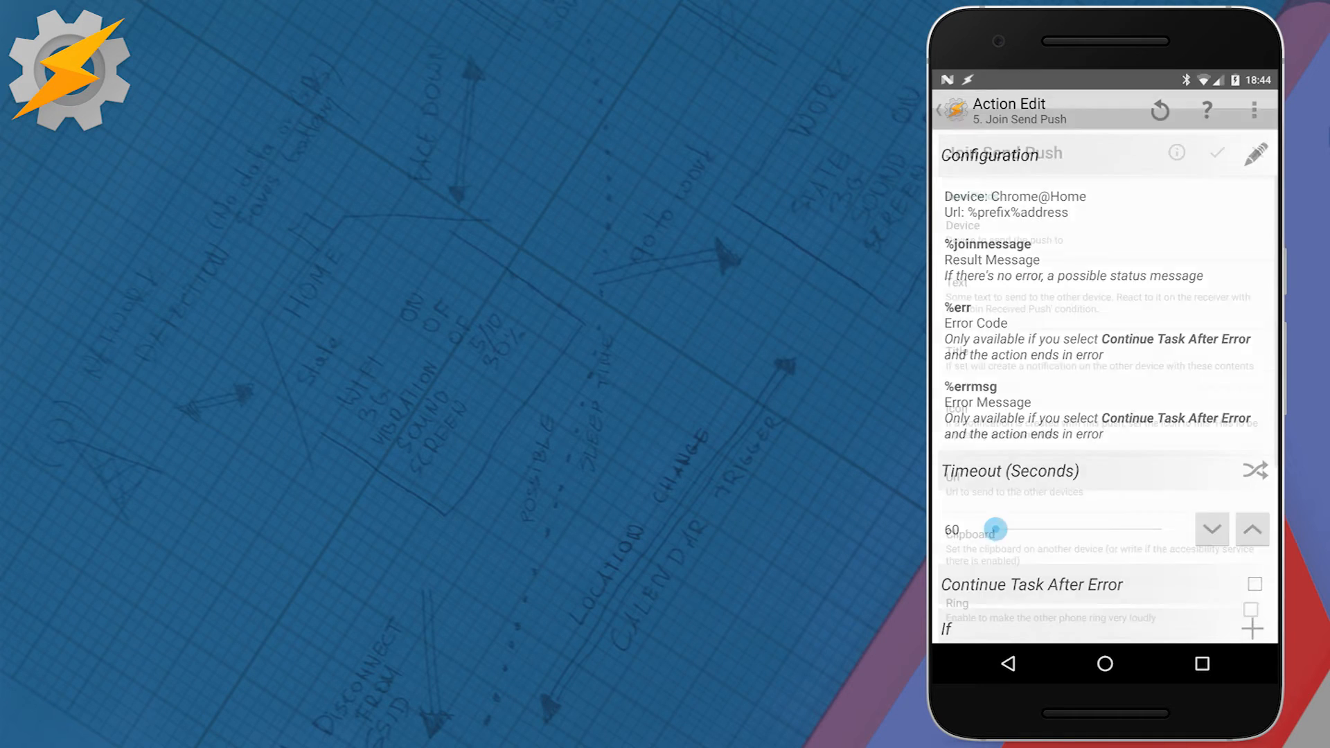
{"action": "left_click", "coordinate": [1006, 212]}
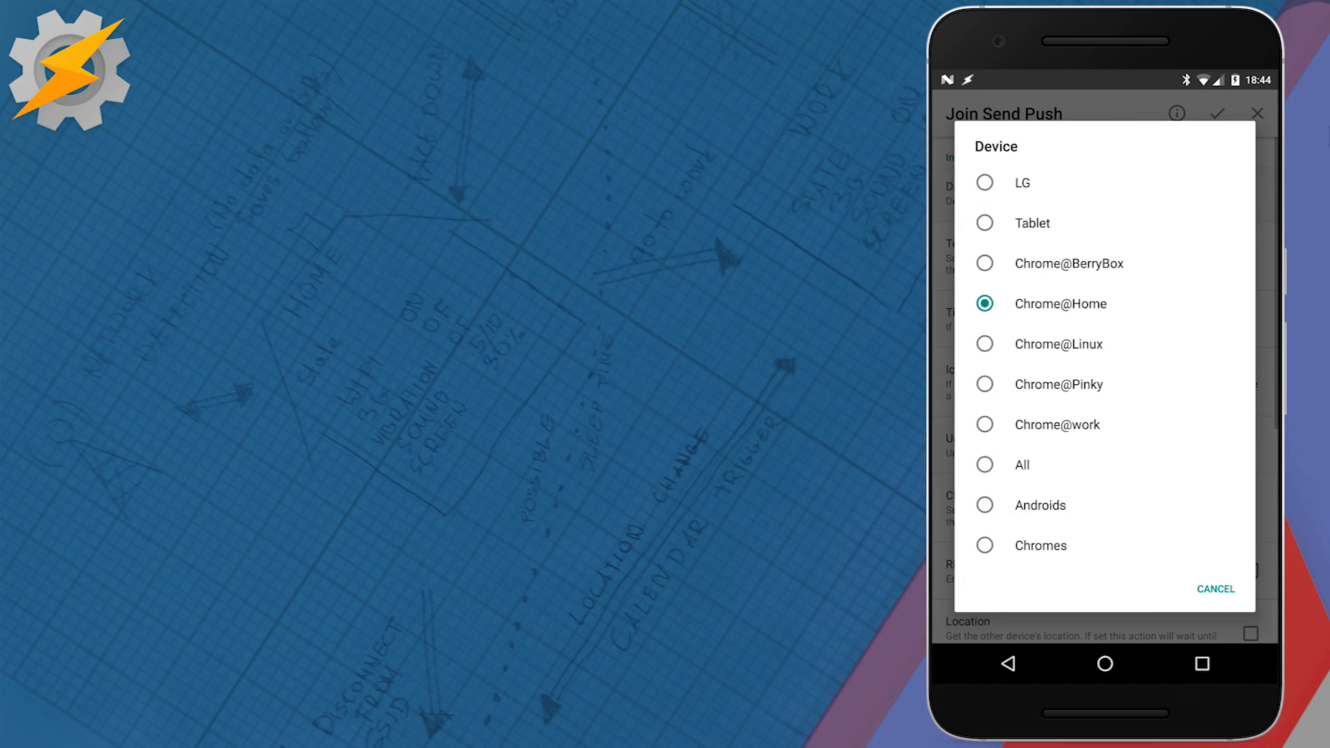
{"action": "left_click", "coordinate": [1060, 304]}
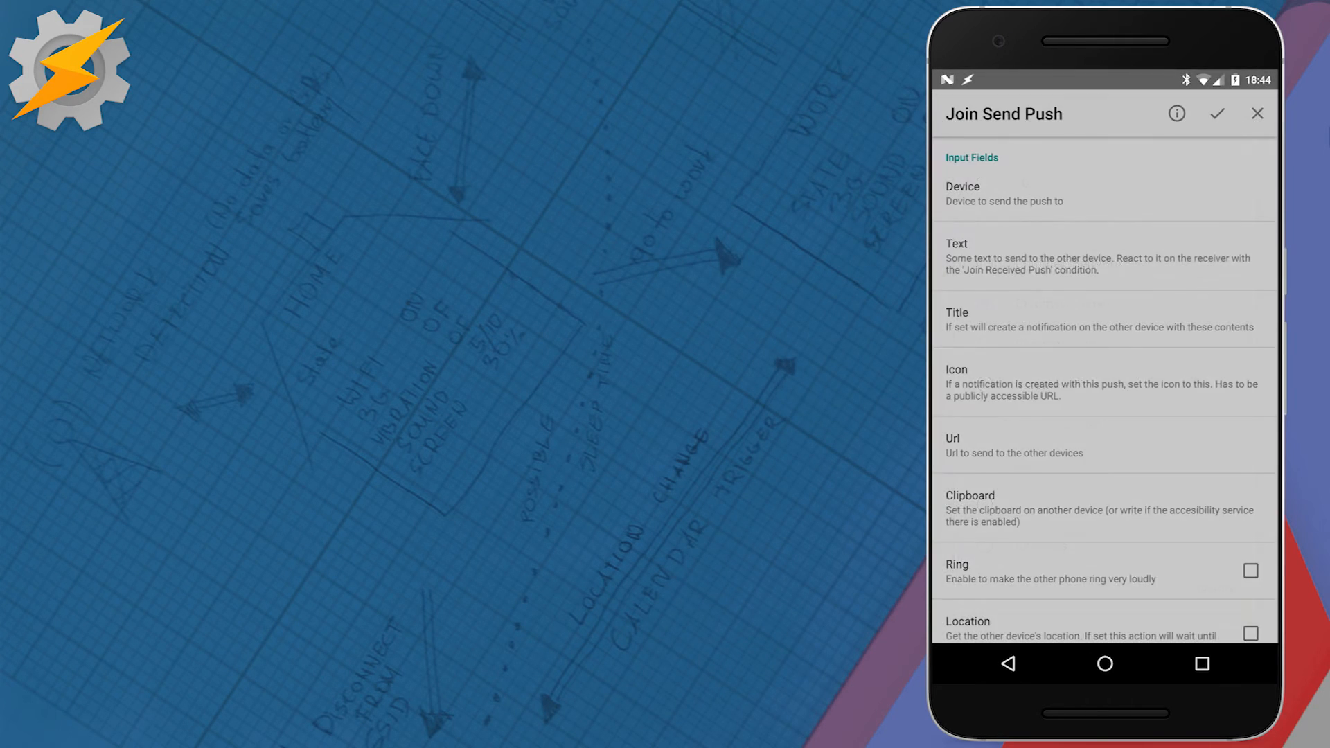
{"action": "left_click", "coordinate": [1258, 112]}
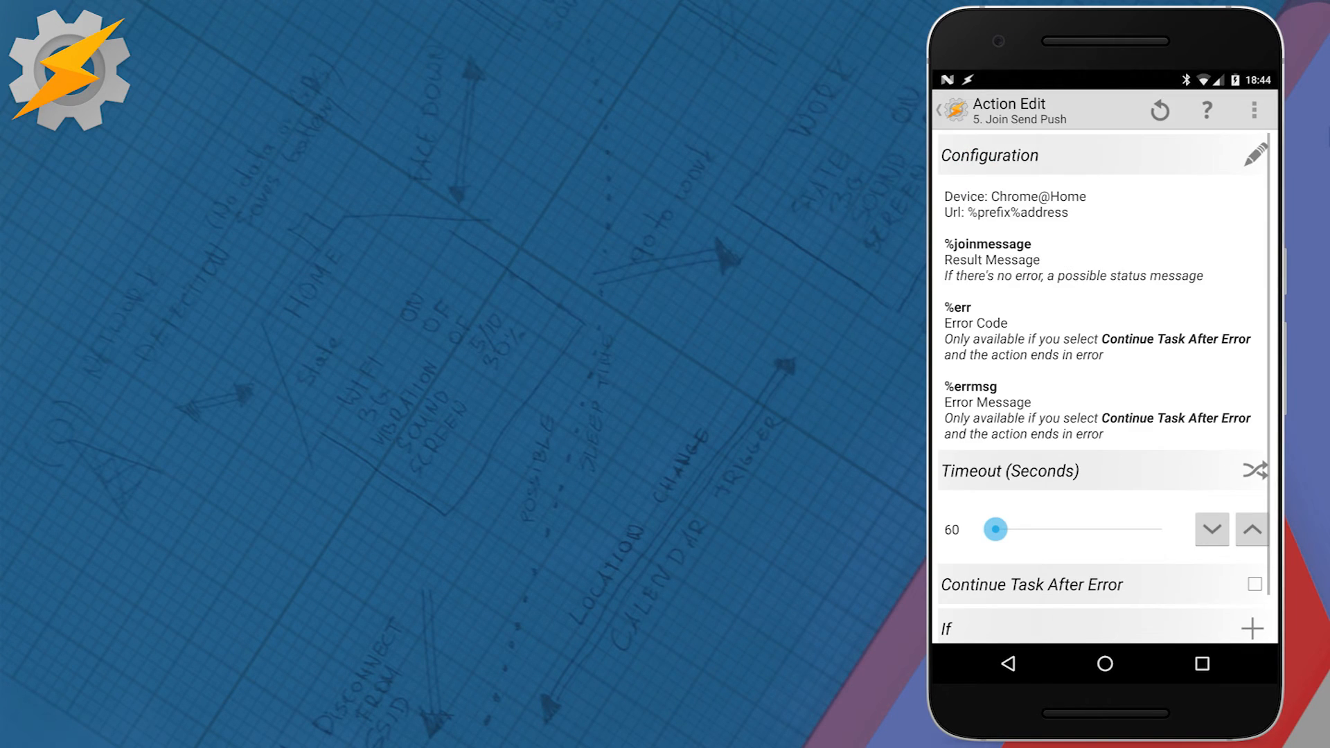
{"action": "left_click", "coordinate": [1008, 664]}
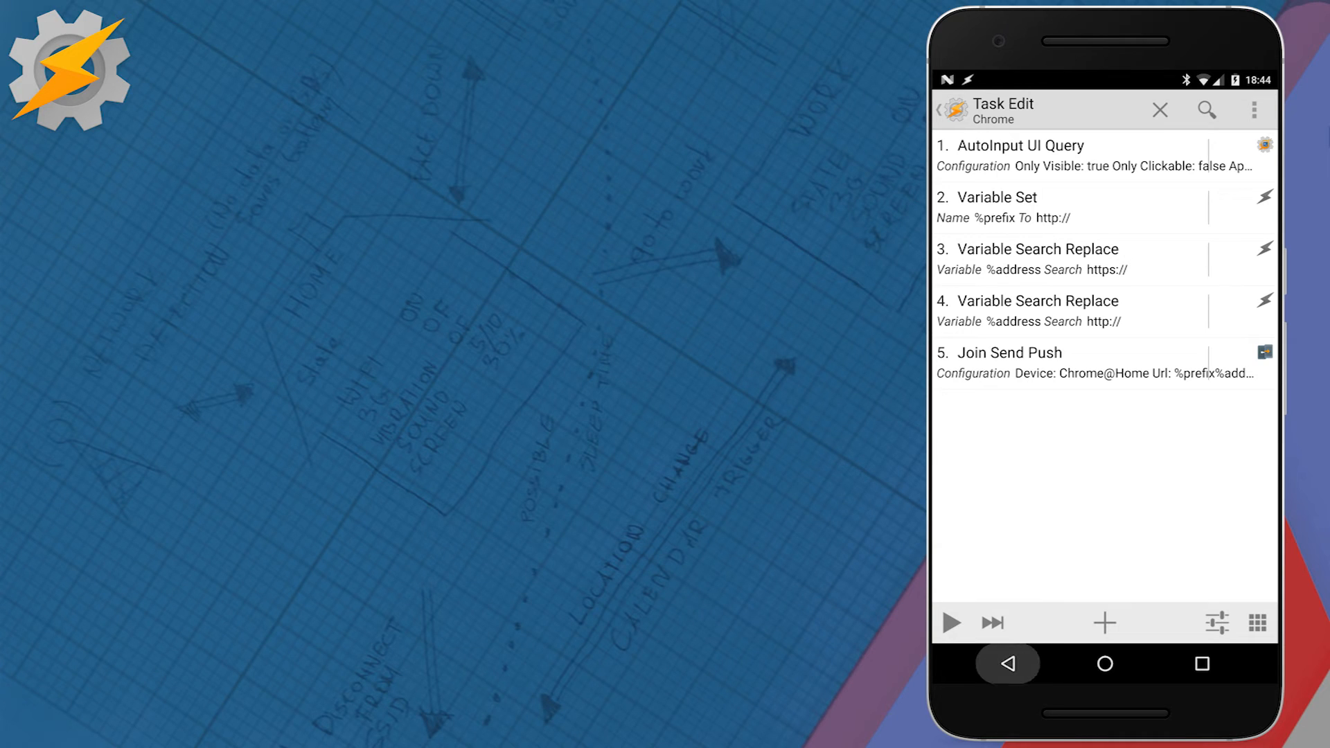